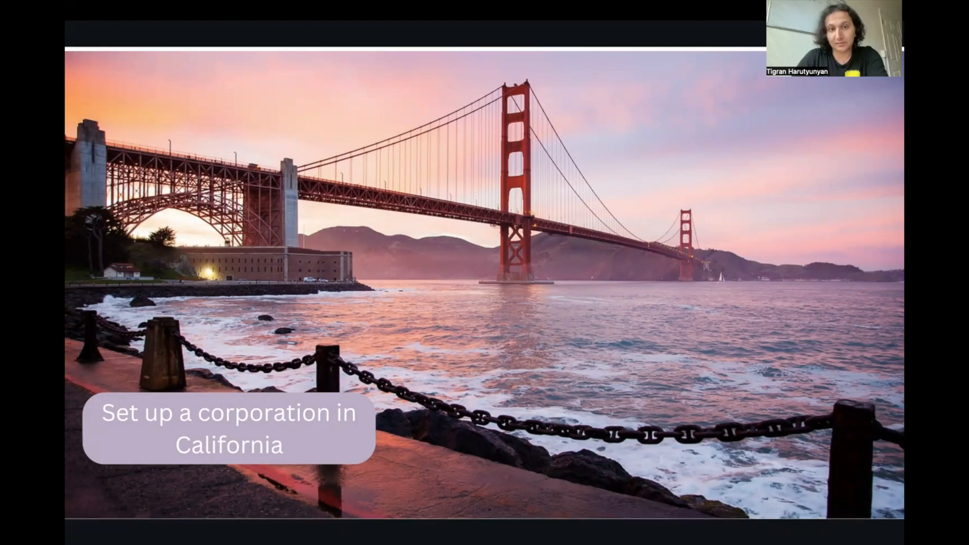
Advance from the 'Set up a corporation in California' title slide to the next slide
key(Right)
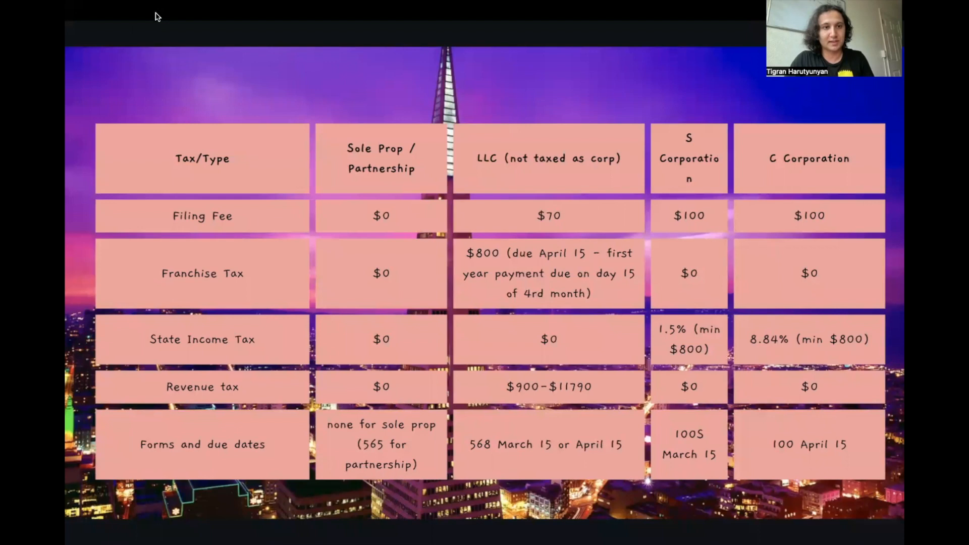
mouse_move(623, 121)
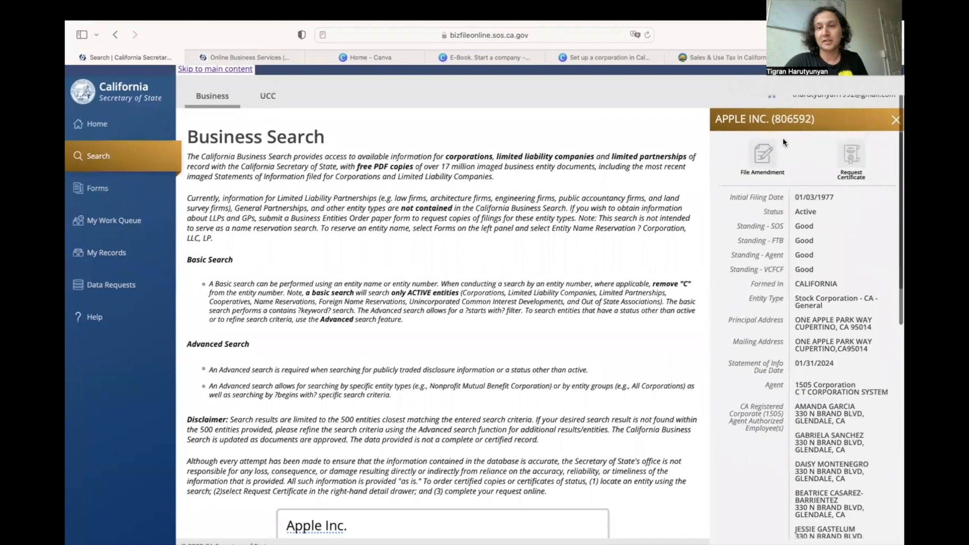
scroll(down, 3)
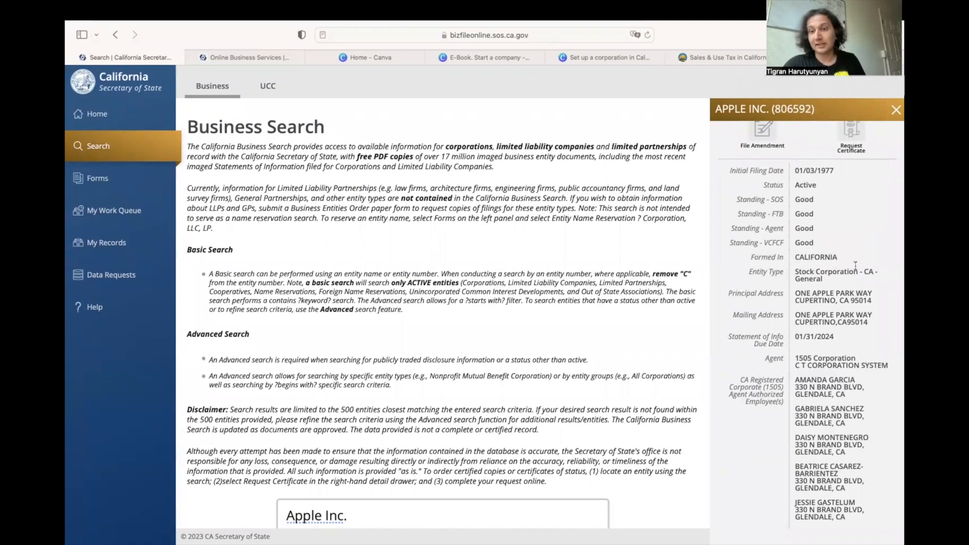
scroll(down, 3)
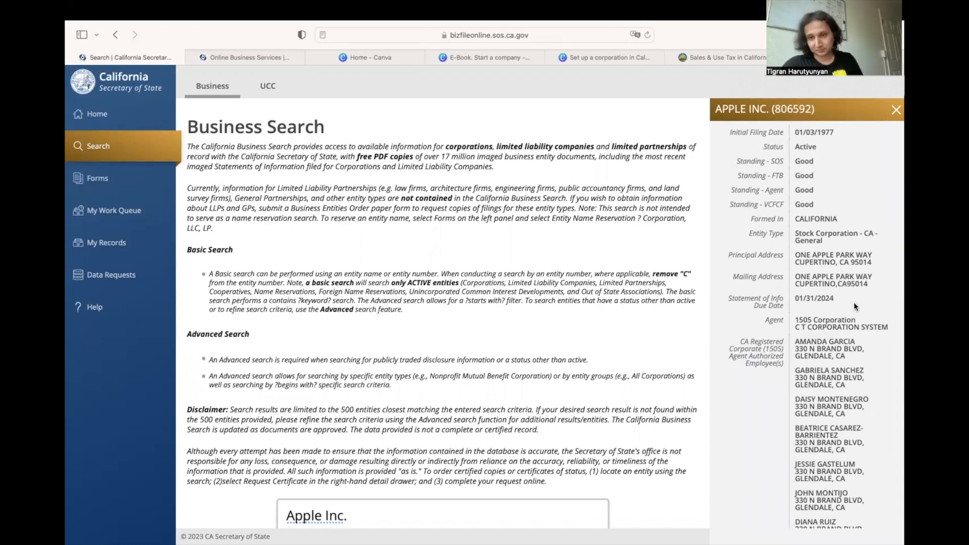
mouse_move(844, 306)
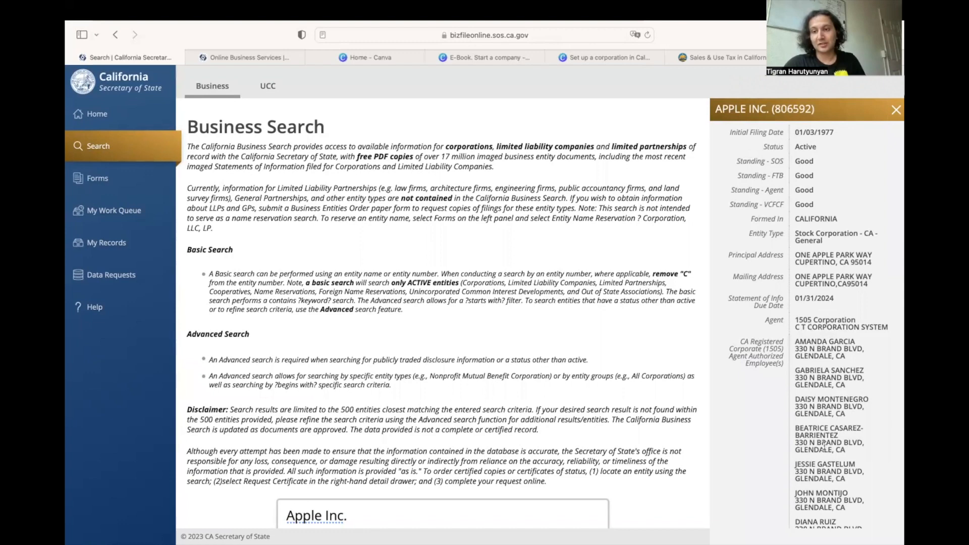
scroll(down, 3)
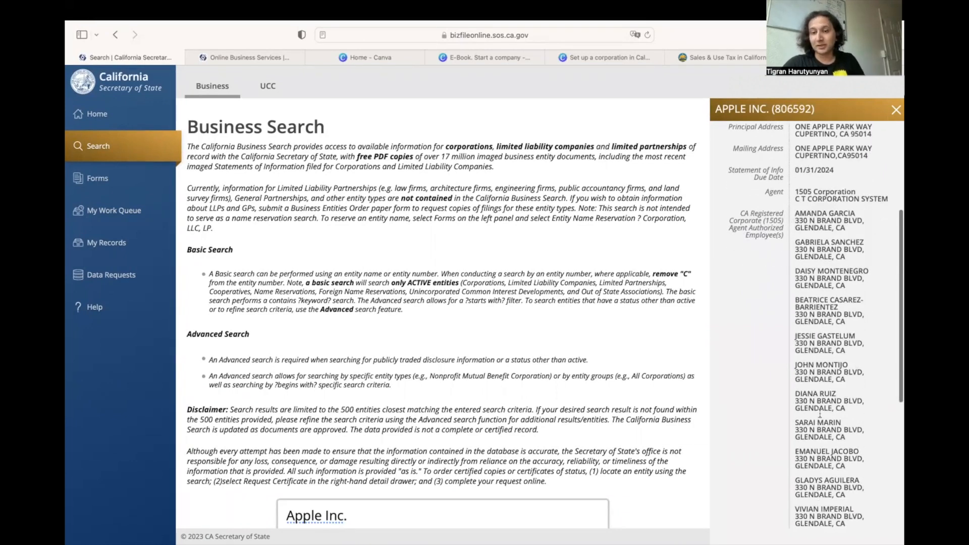
scroll(down, 3)
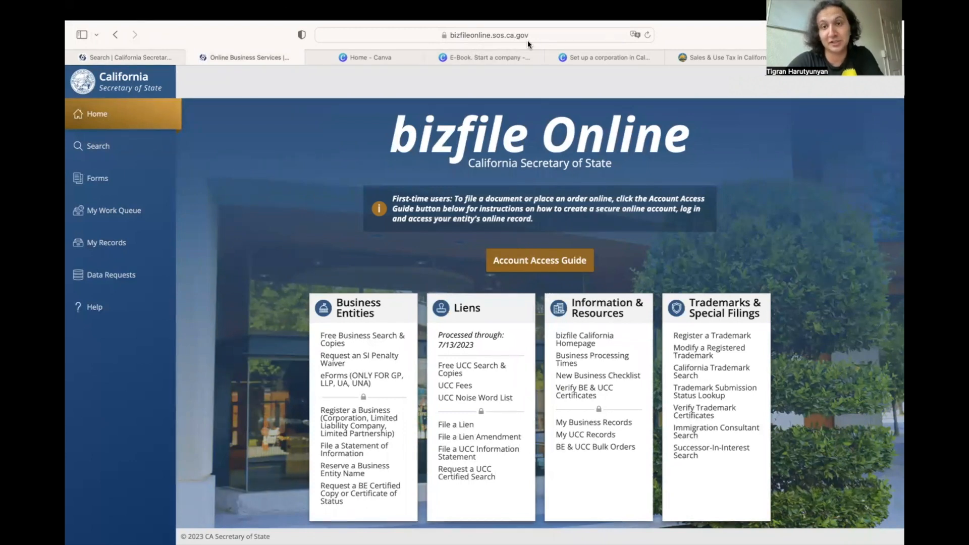
mouse_move(828, 225)
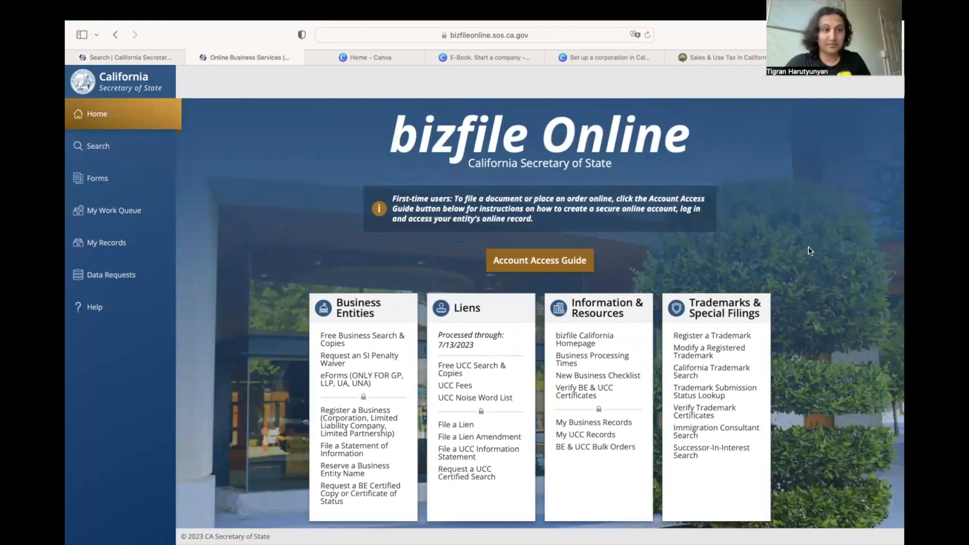
mouse_move(216, 327)
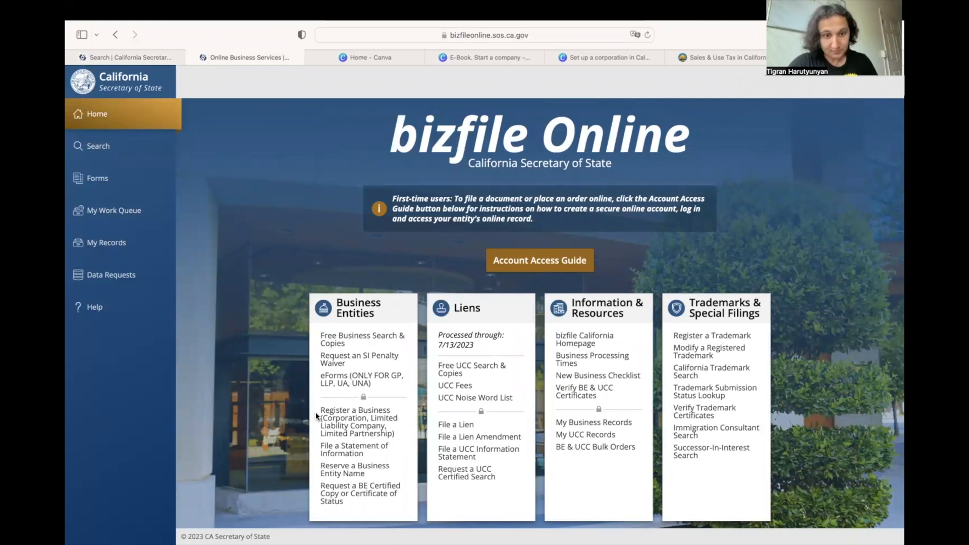
mouse_move(356, 425)
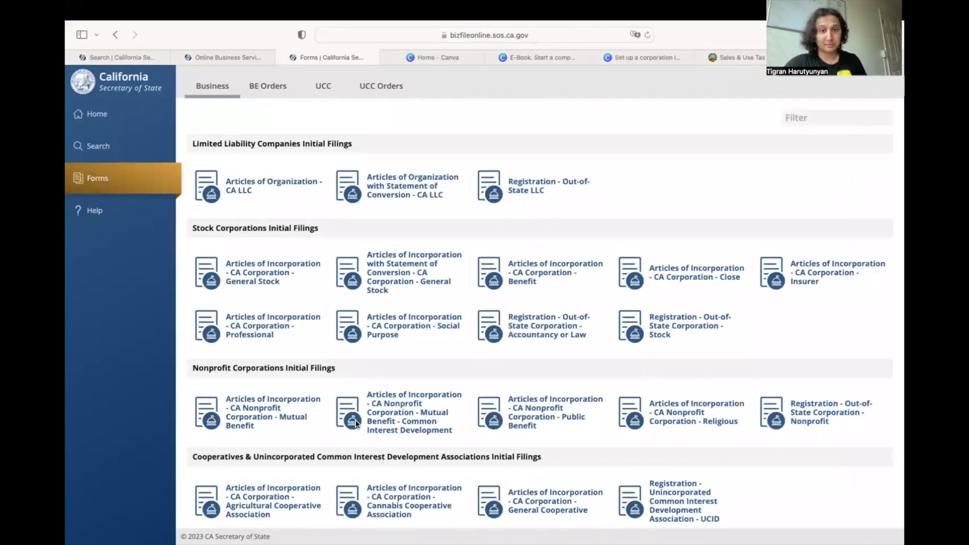
mouse_move(349, 309)
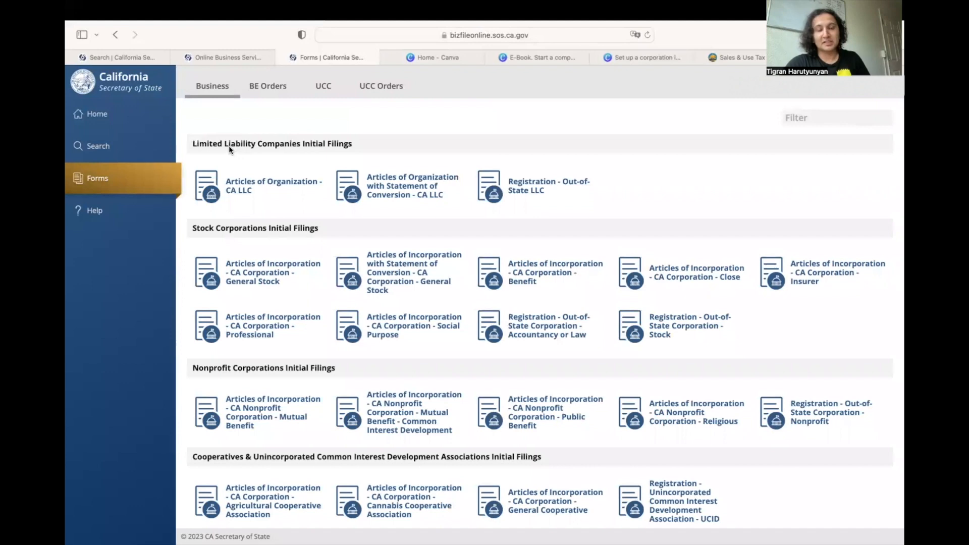
mouse_move(285, 208)
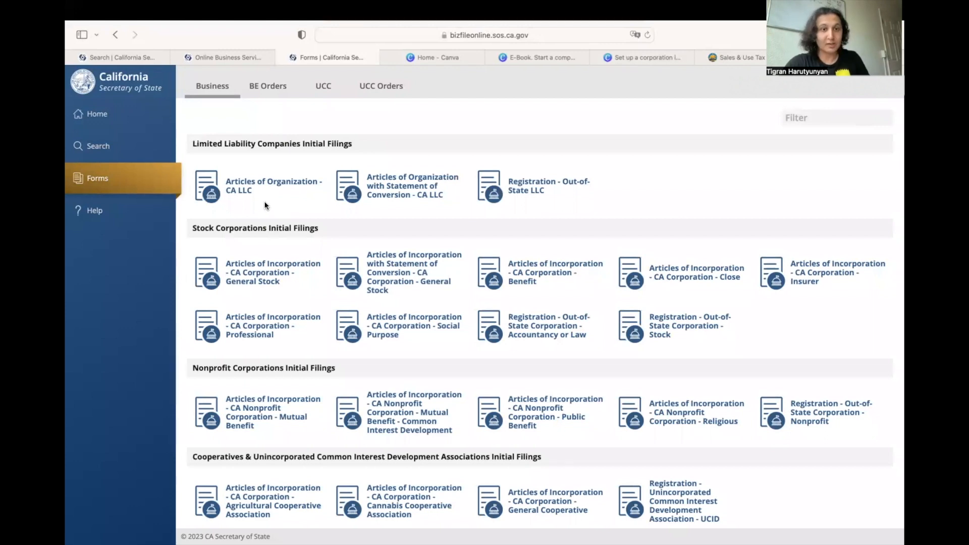
mouse_move(256, 241)
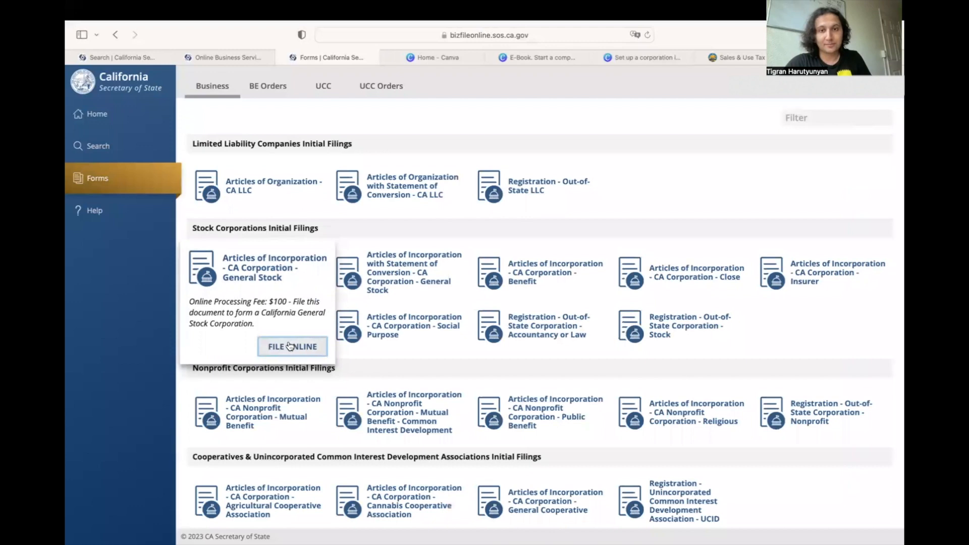
Start the online filing of Articles of Incorporation for a CA general stock corporation
click(292, 347)
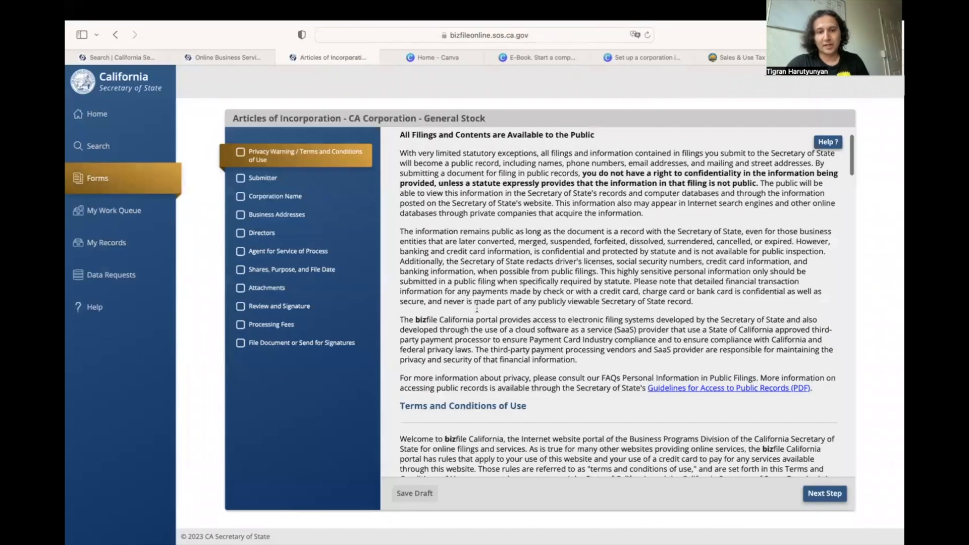
Pass the terms and submitter steps, choose No reserved name, and begin typing the corporation name 'quac'
scroll(down, 3)
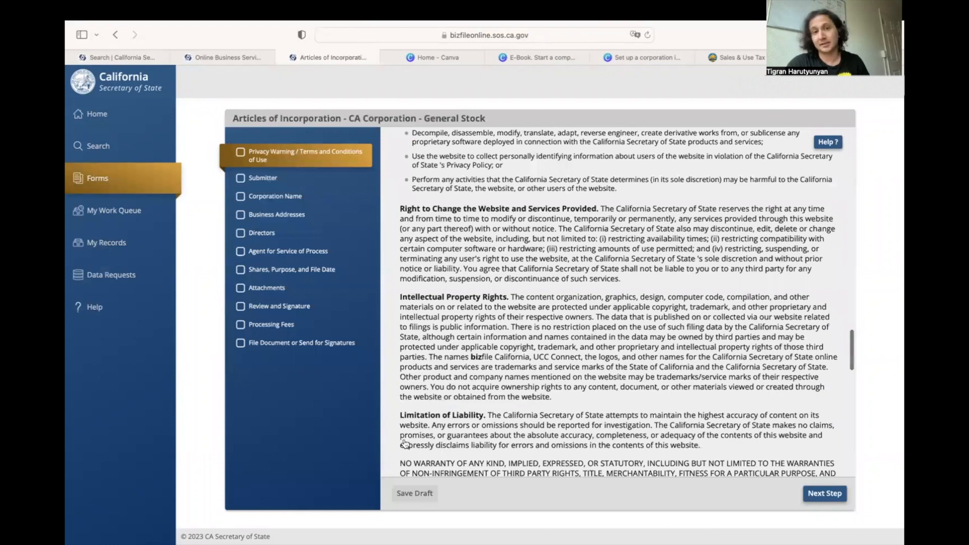
scroll(down, 3)
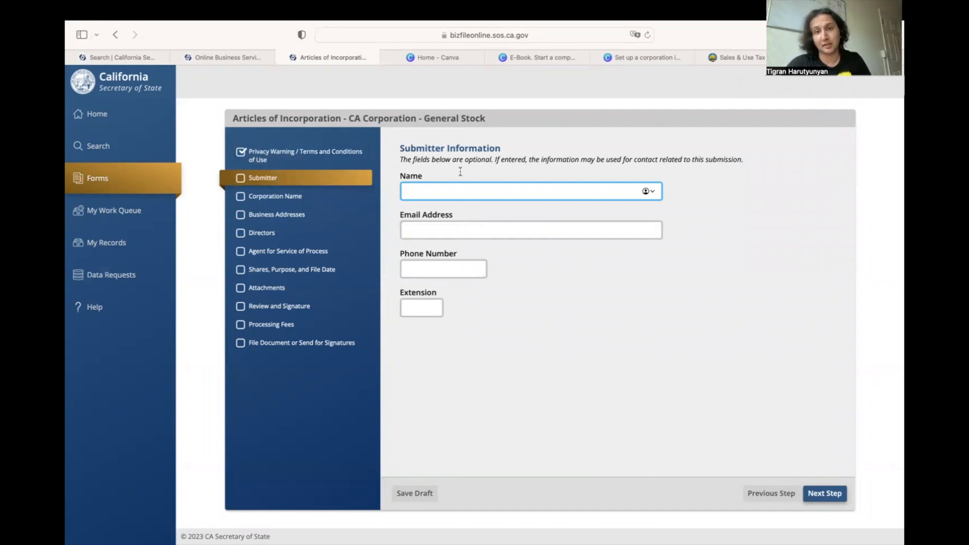
mouse_move(307, 213)
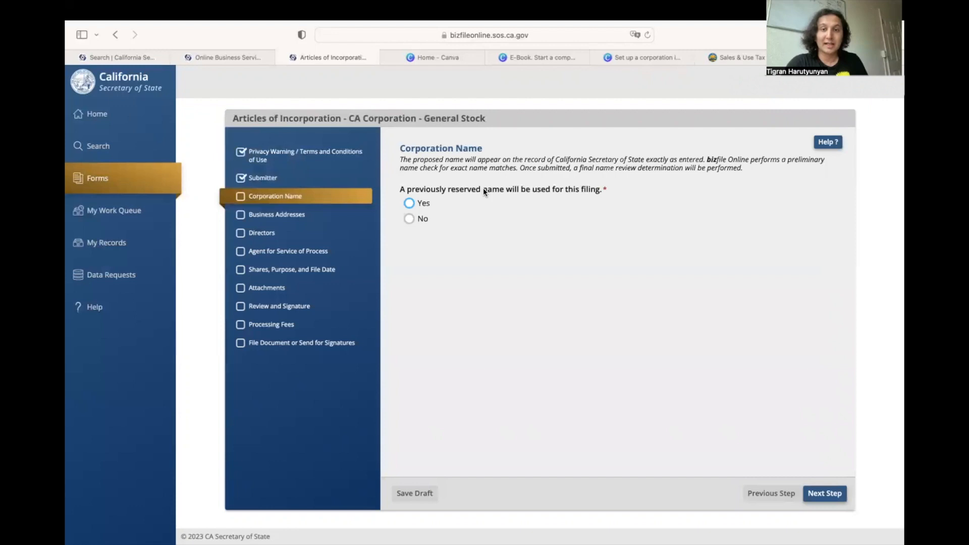
click(409, 218)
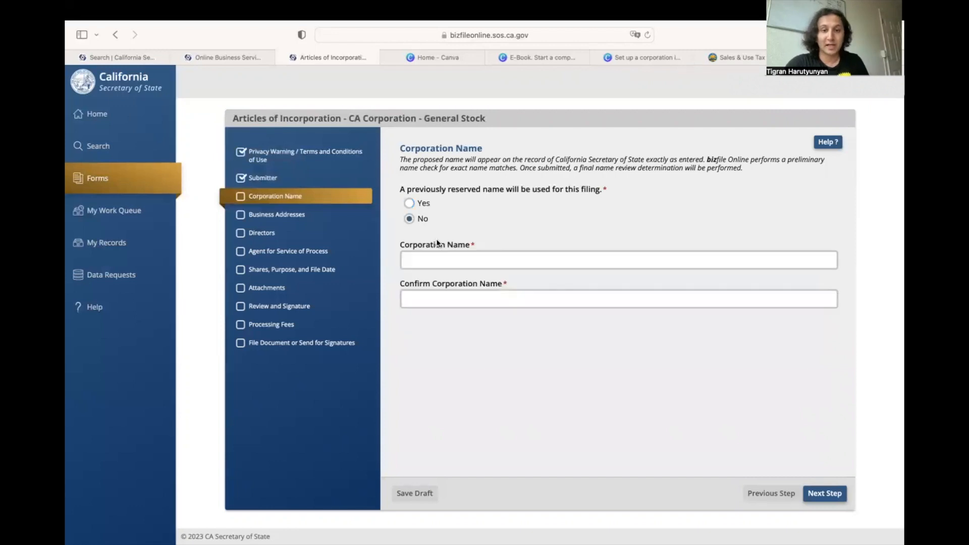
click(618, 260)
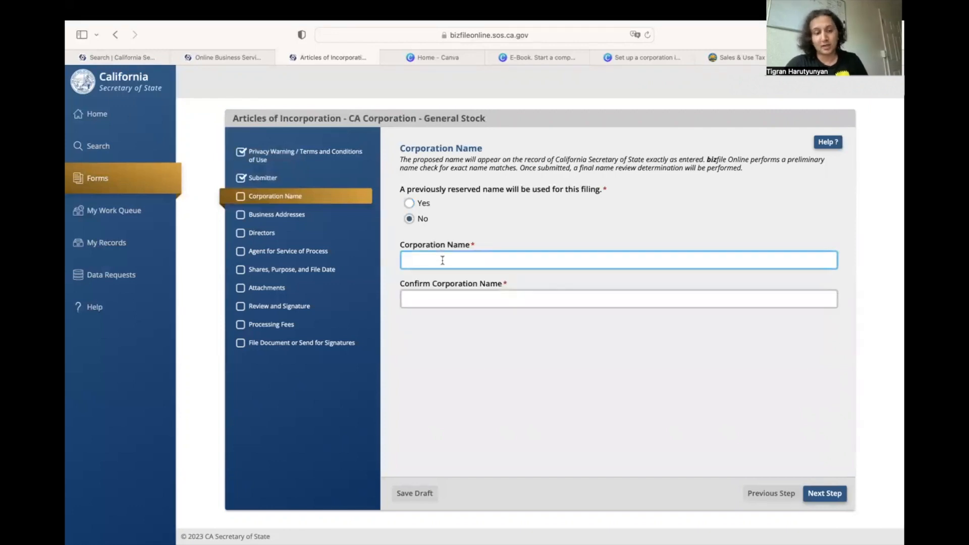
text(quacky quack duck tr)
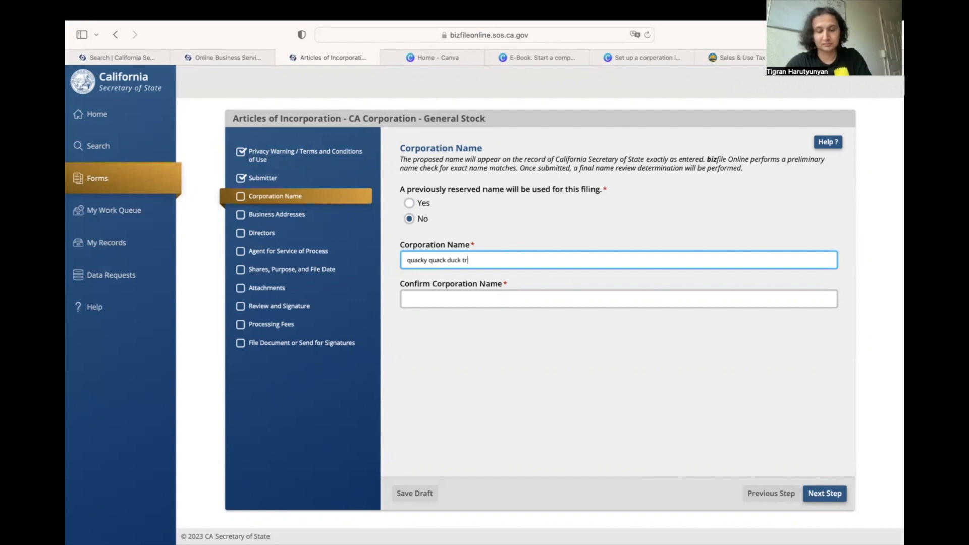
Enter and confirm the name 'quacky quack duck tours inc', then continue to Business Addresses
text(ours inc)
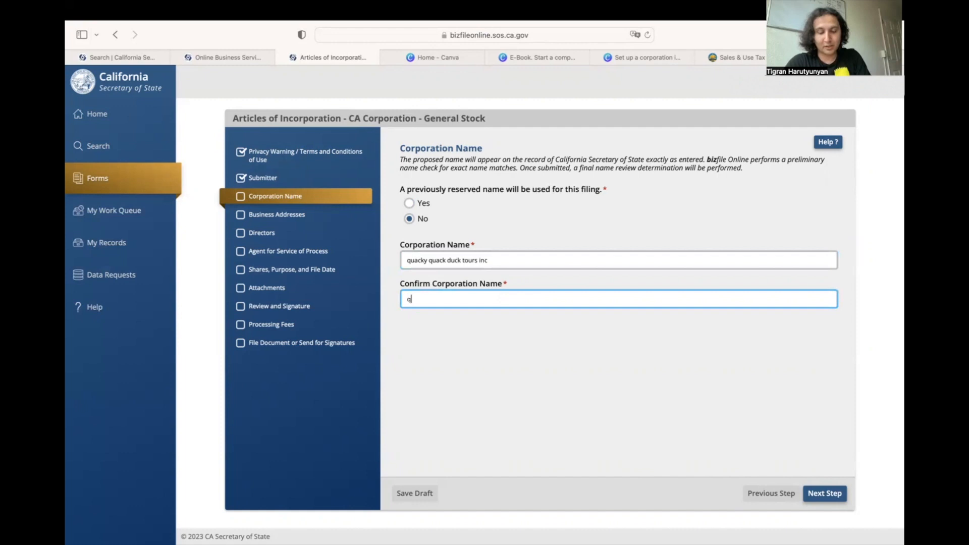
text(quacky quack duck tours)
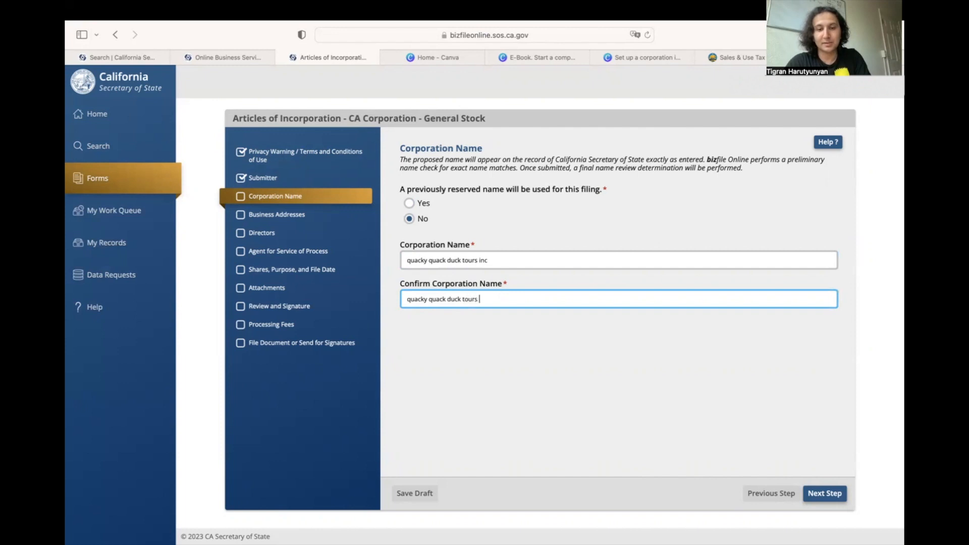
text(inc)
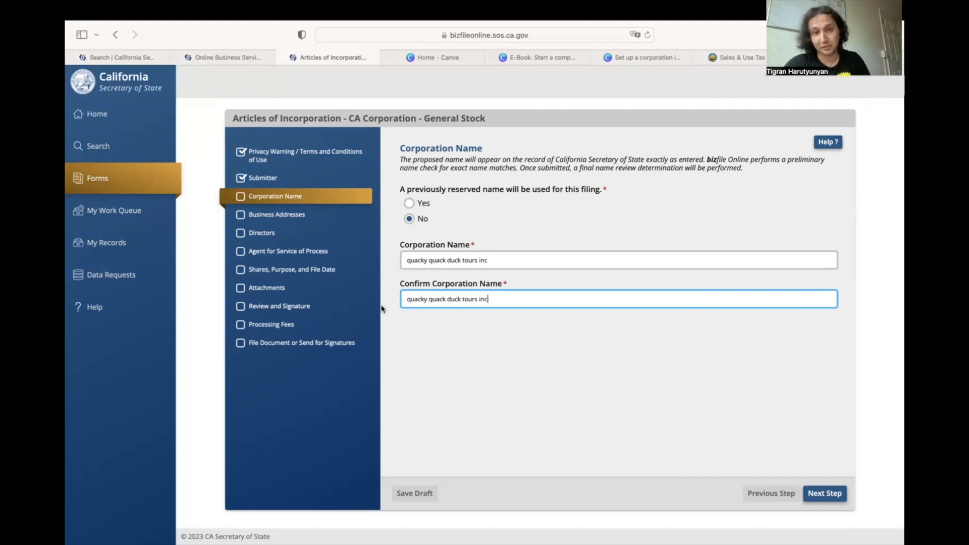
mouse_move(277, 214)
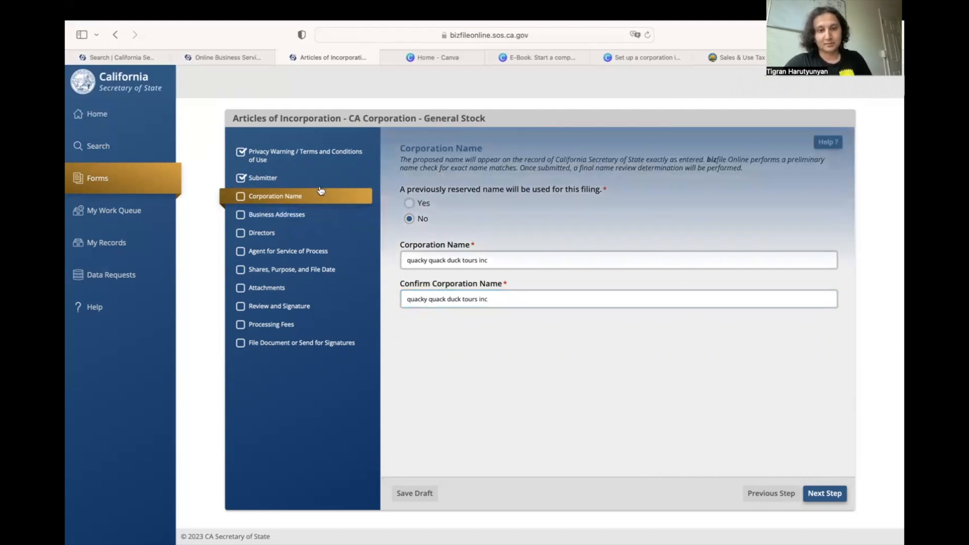
click(825, 494)
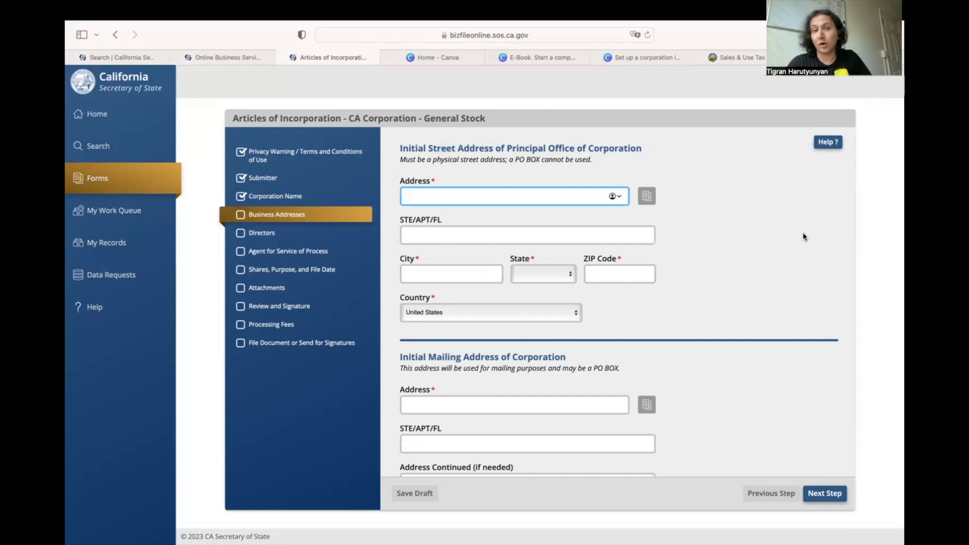
Leave the principal office and mailing addresses unfinished and jump ahead to the Directors step
click(507, 195)
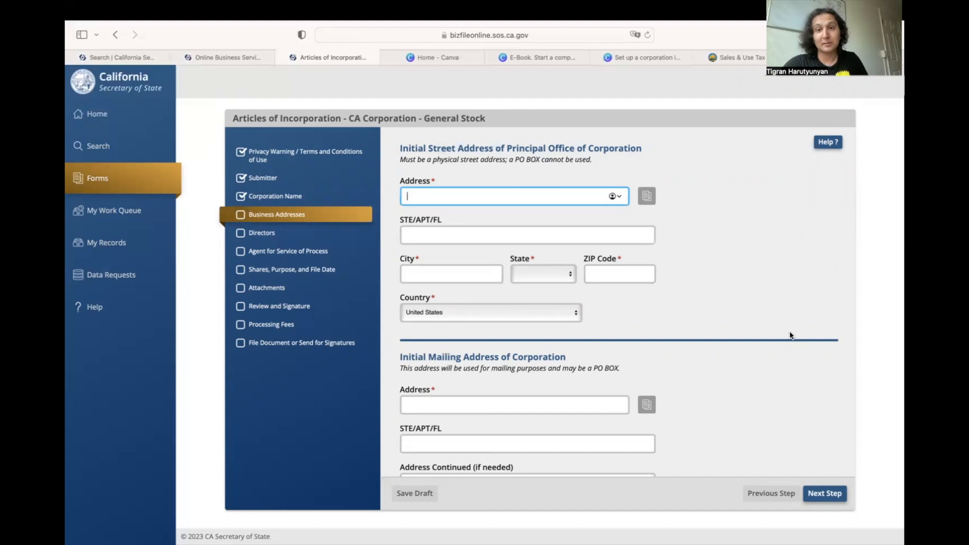
mouse_move(717, 309)
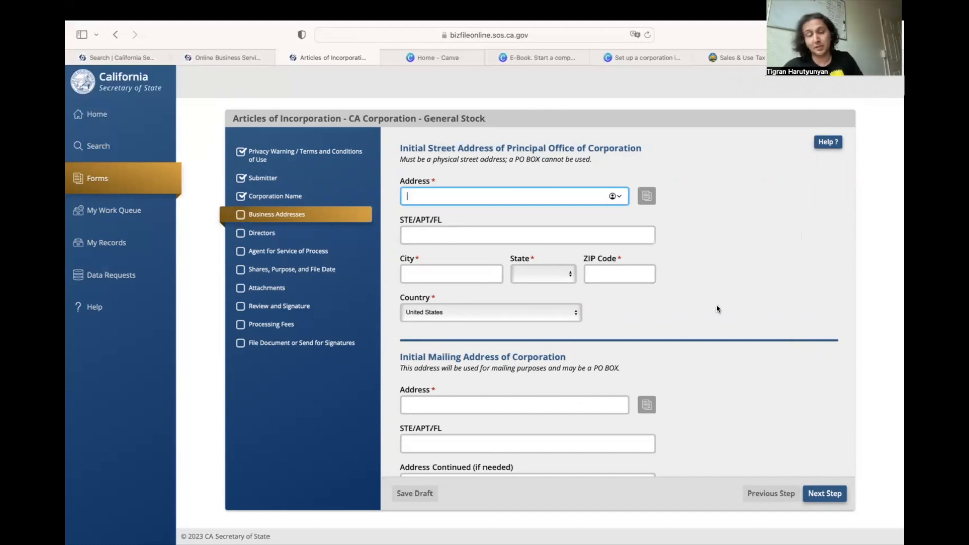
mouse_move(324, 285)
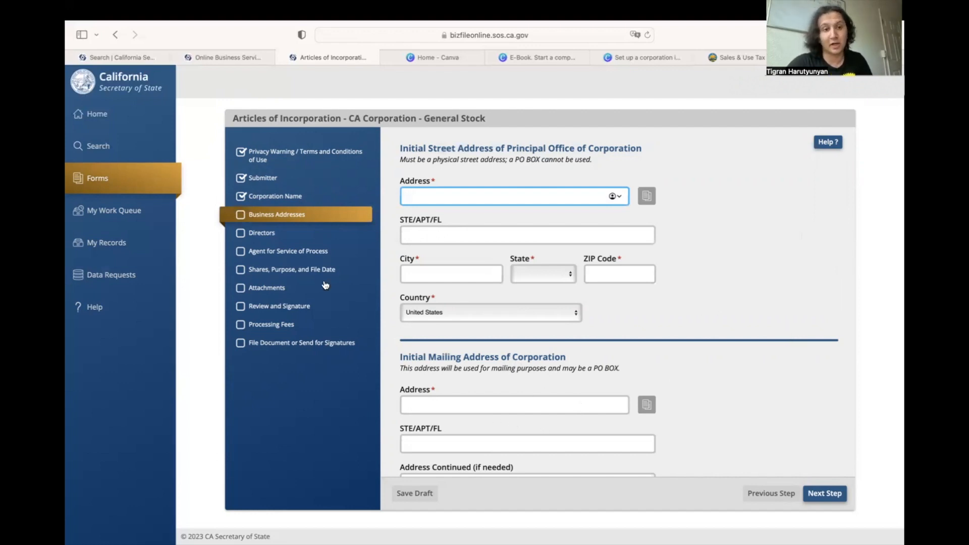
scroll(down, 3)
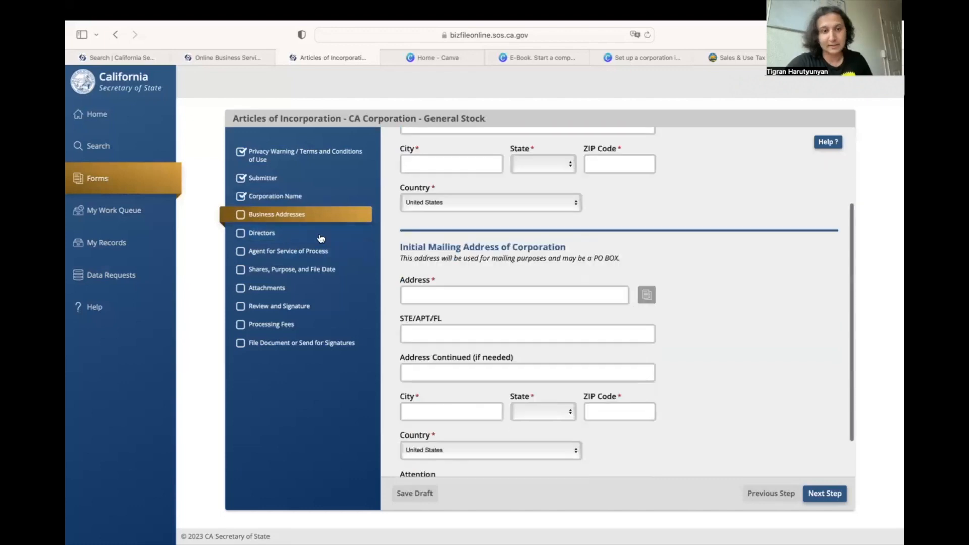
click(262, 232)
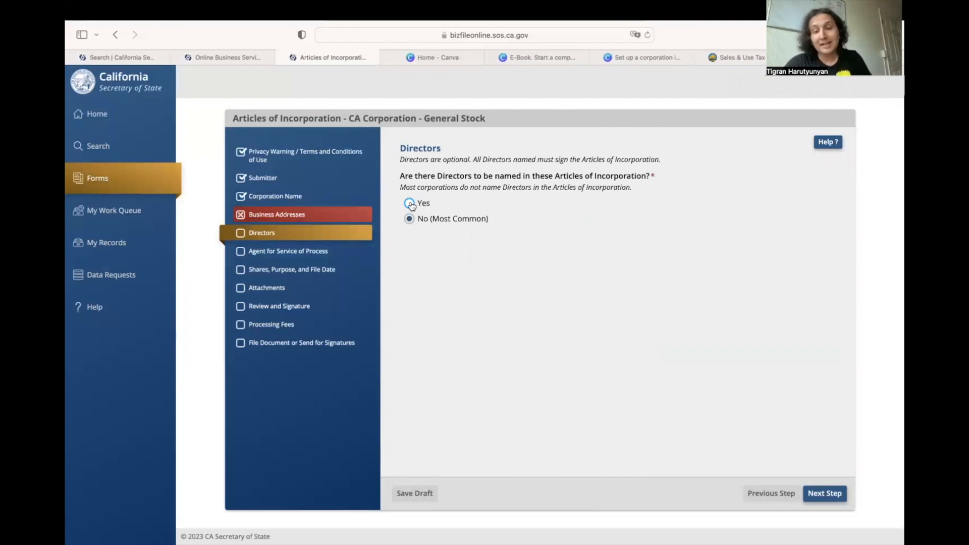
Answer Yes to naming directors without adding any, then move to Agent for Service of Process
click(409, 203)
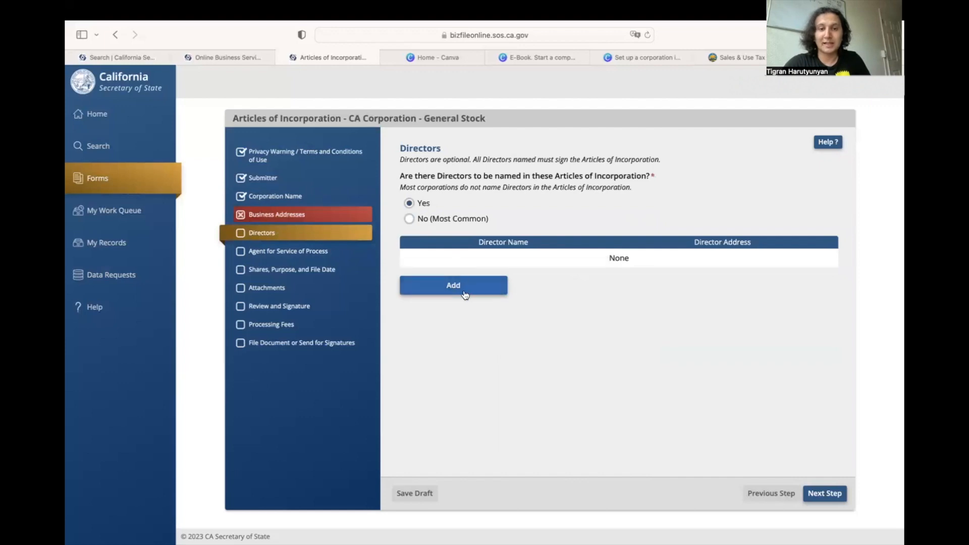
mouse_move(658, 260)
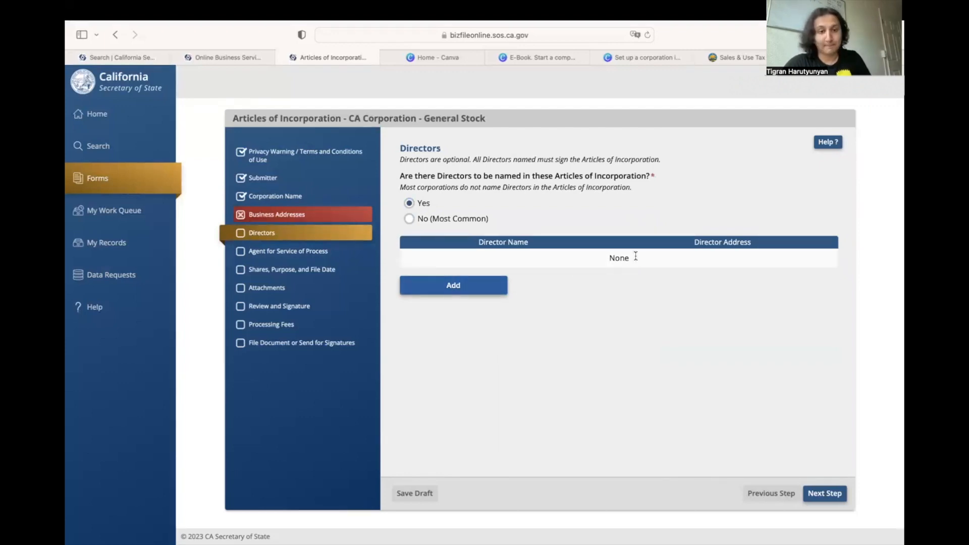
mouse_move(638, 354)
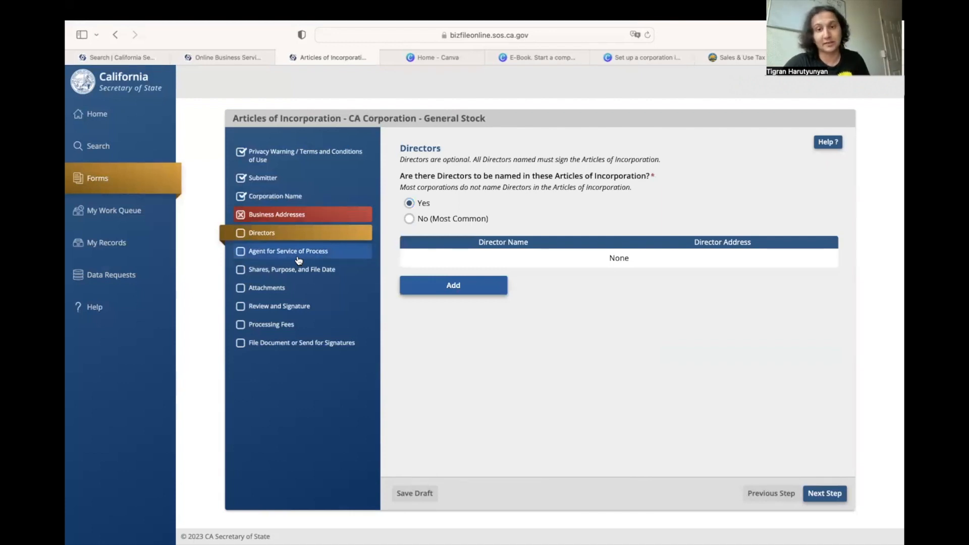
mouse_move(501, 371)
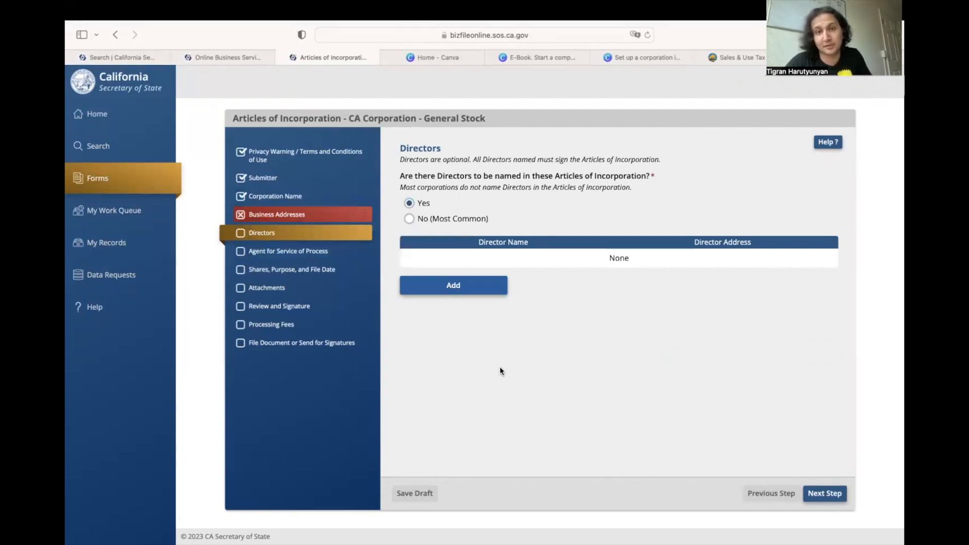
click(288, 250)
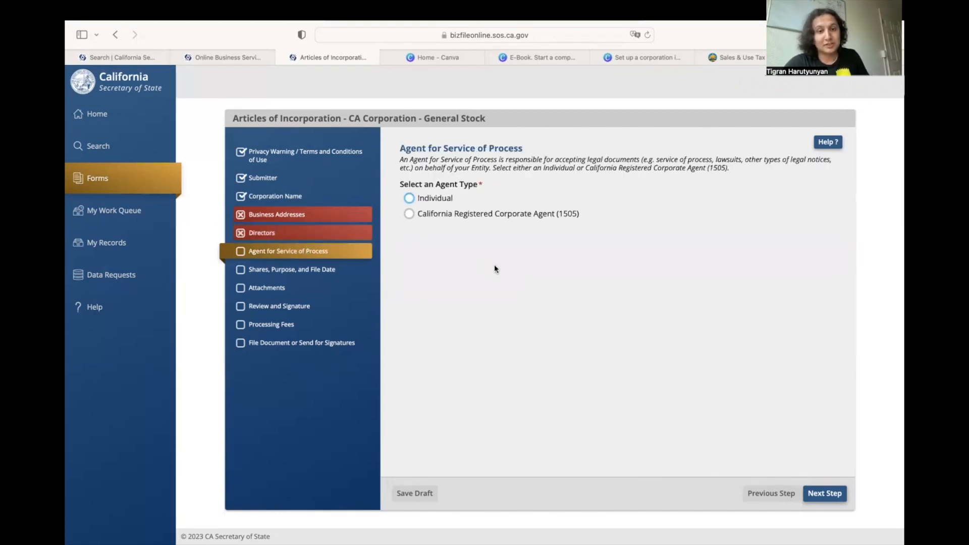
mouse_move(411, 222)
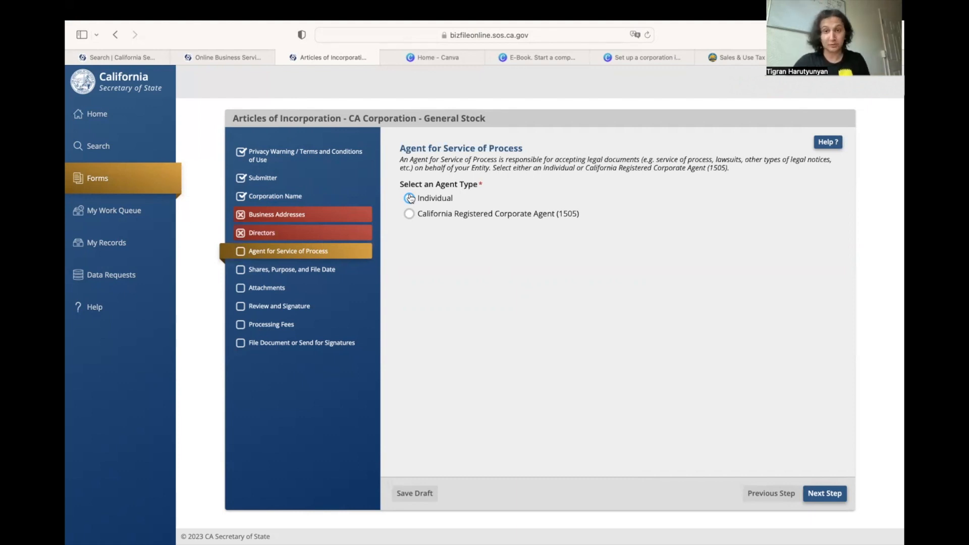
Choose California Registered Corporate Agent (1505) as the agent type
click(408, 213)
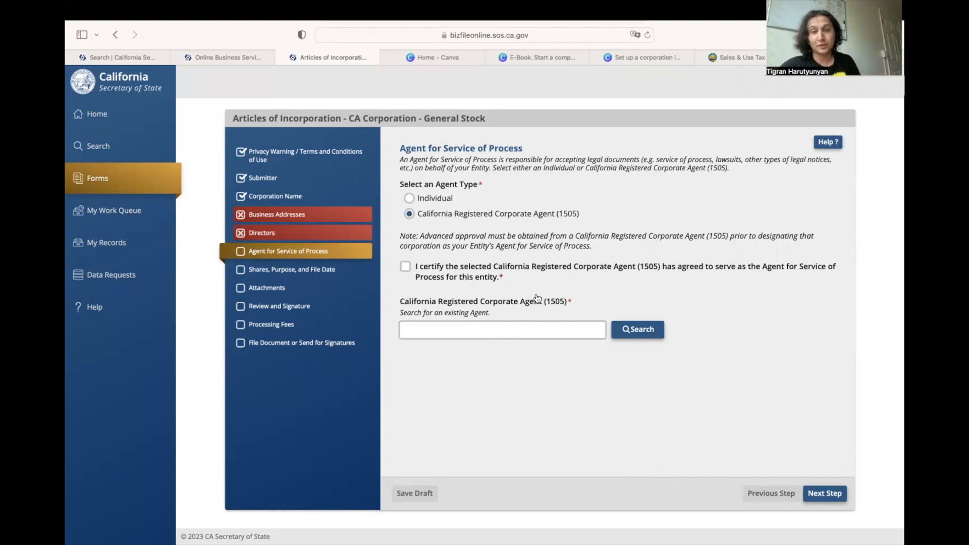
mouse_move(522, 280)
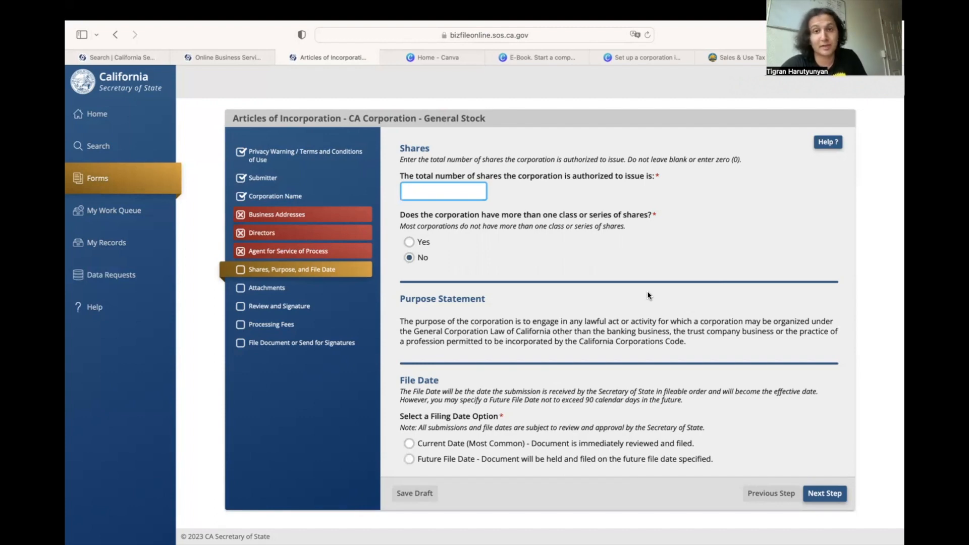
Leave authorized shares blank, review purpose and file date options, and continue to Attachments
click(442, 190)
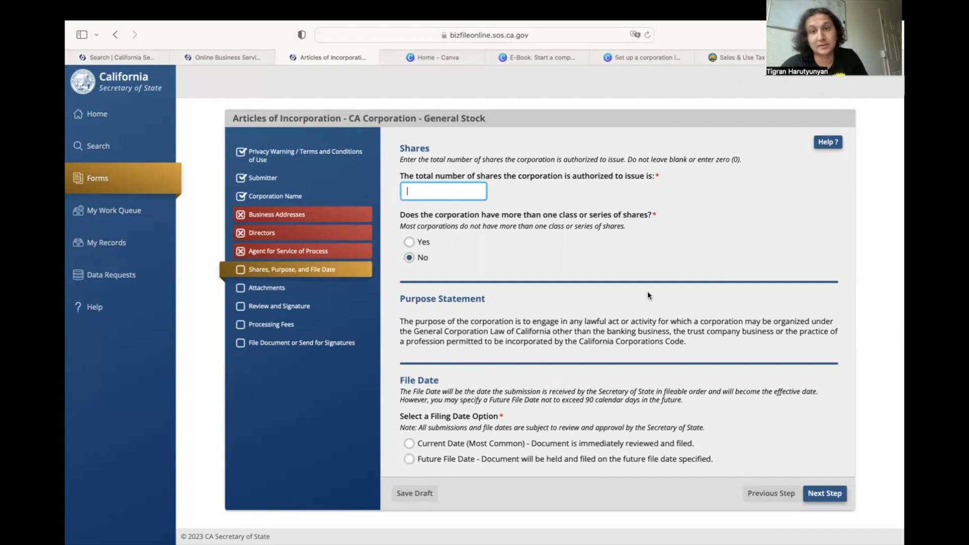
mouse_move(575, 284)
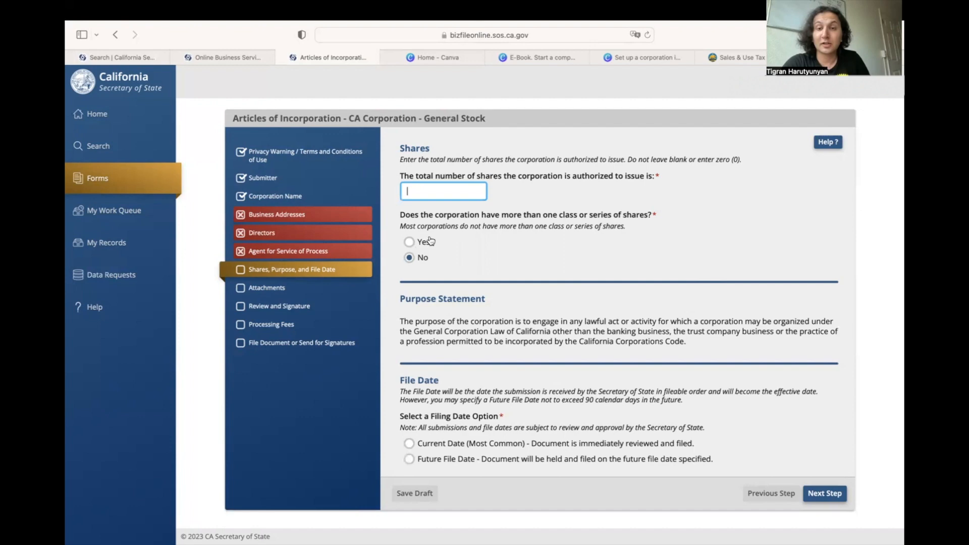
mouse_move(455, 243)
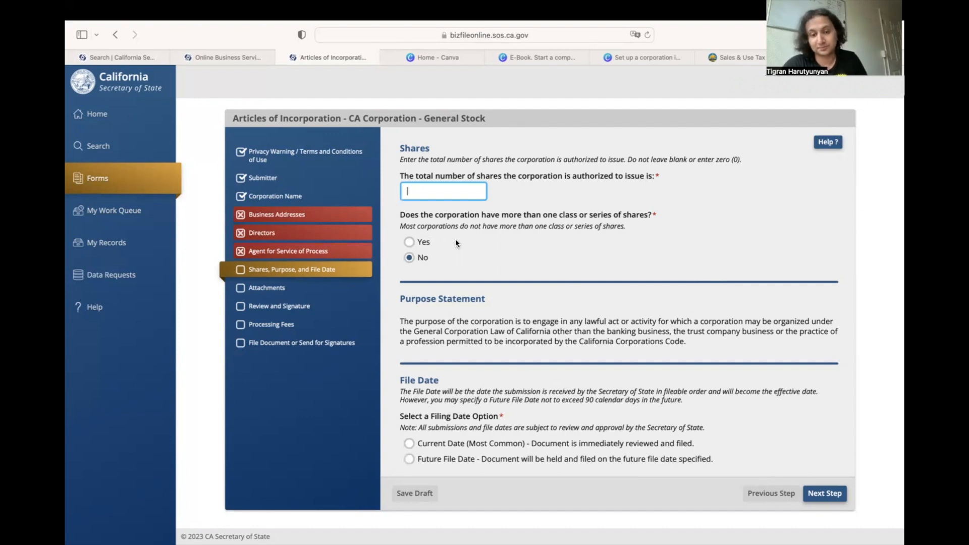
scroll(down, 3)
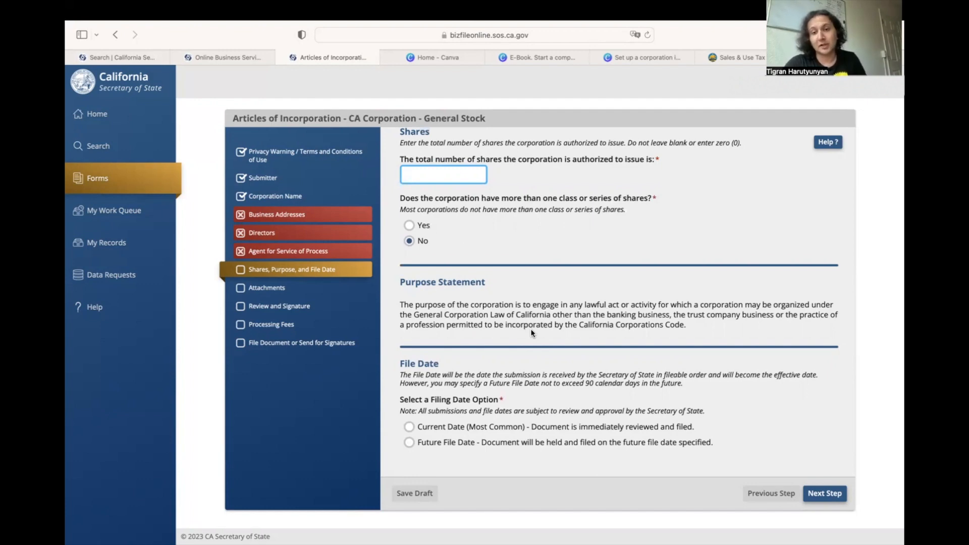
mouse_move(495, 367)
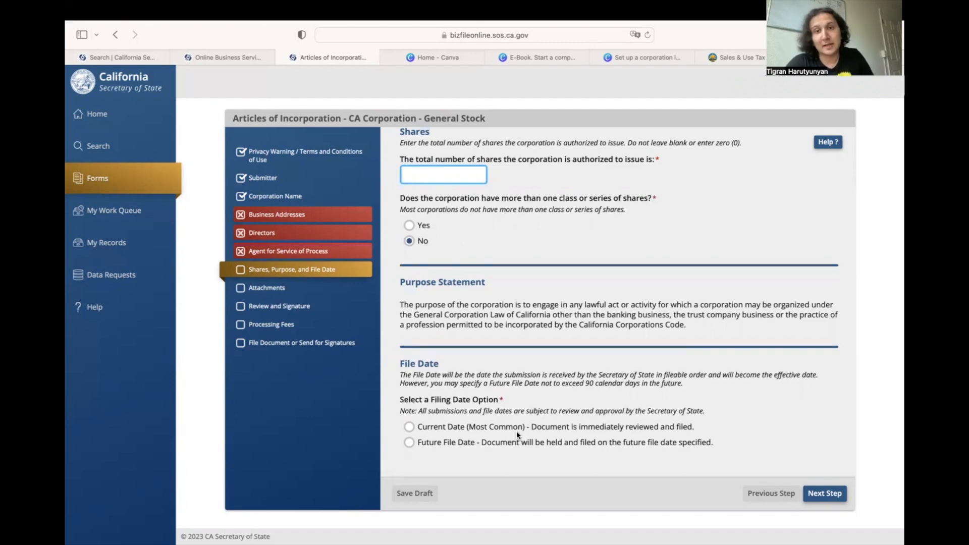
click(442, 175)
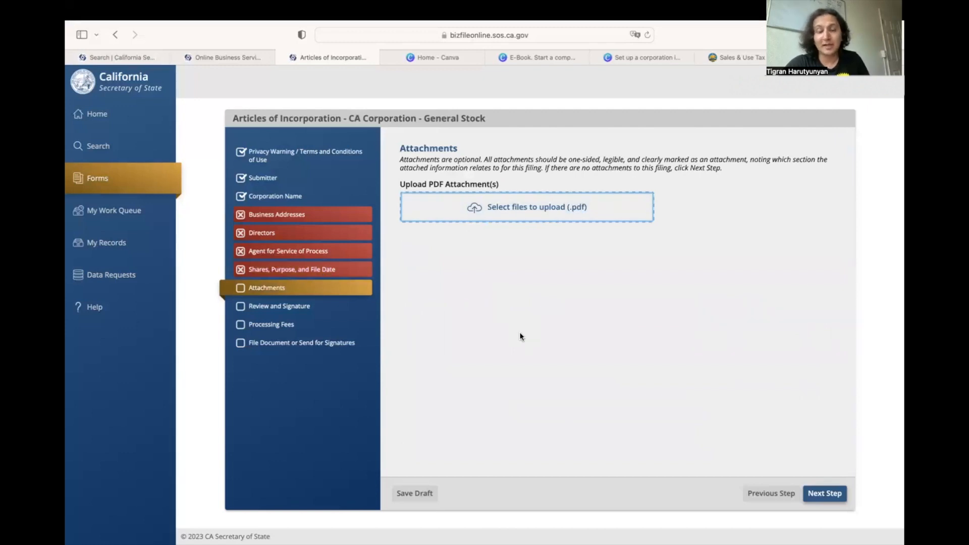
mouse_move(544, 285)
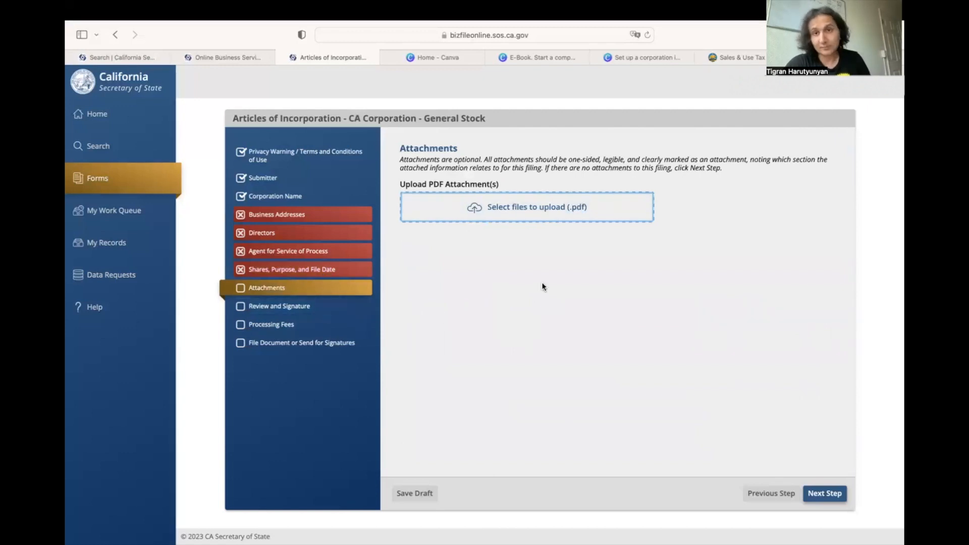
Skip attachments and scroll through the Review and Signature step toward the $100.00 processing fee
click(825, 494)
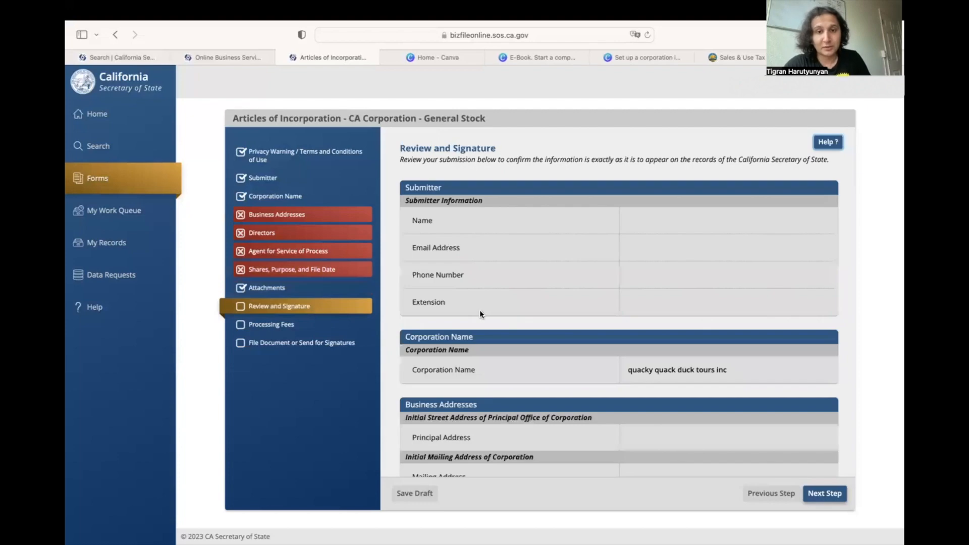
scroll(down, 3)
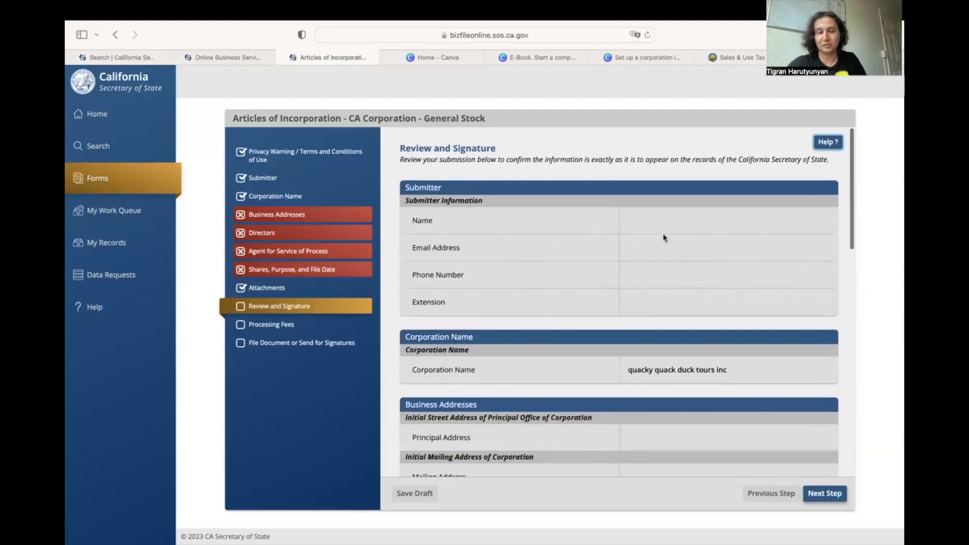
scroll(down, 3)
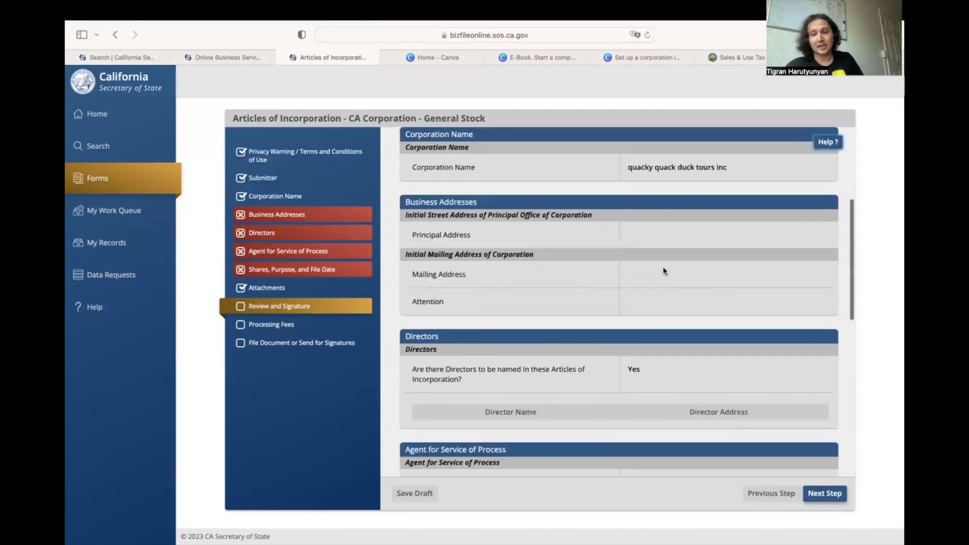
scroll(down, 3)
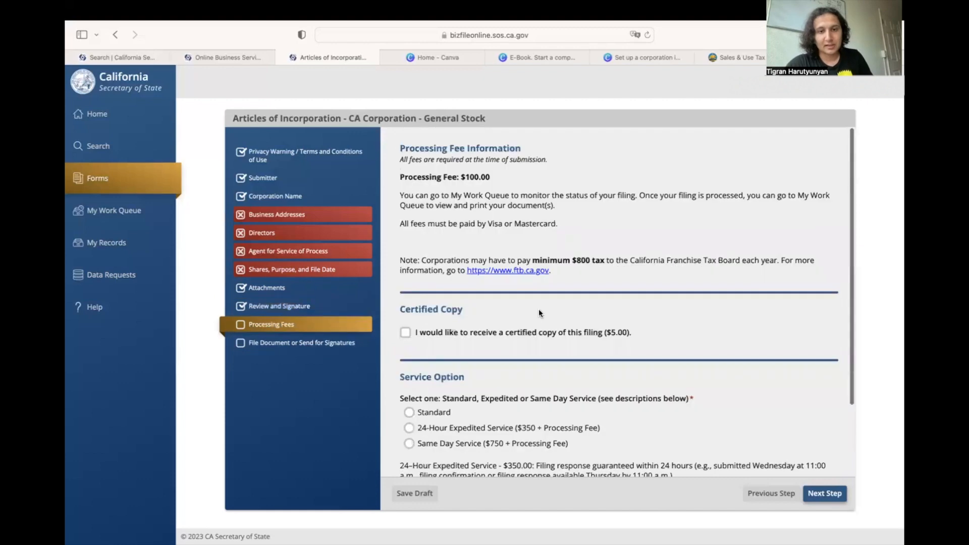
Review certified copy and service options without choosing any and continue to File Document or Send for Signatures
scroll(down, 3)
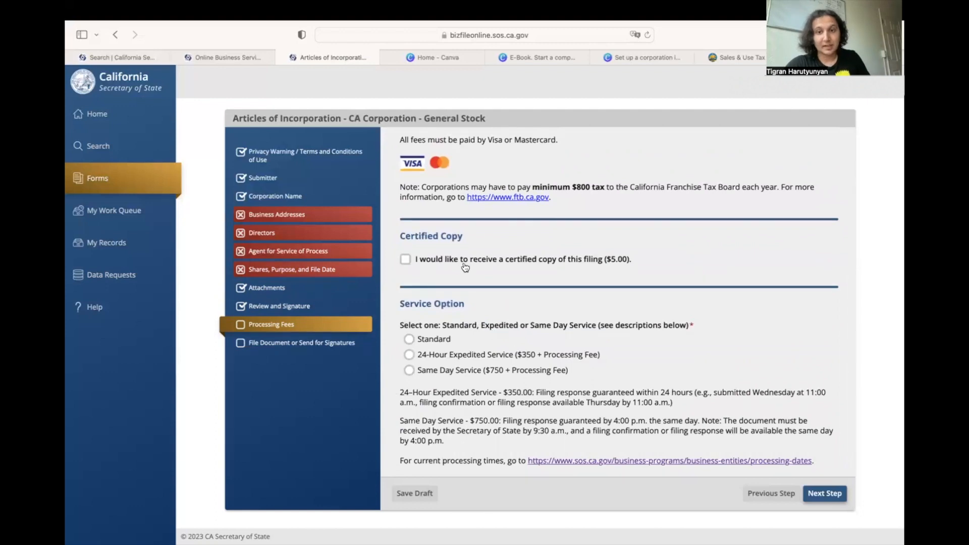
mouse_move(638, 266)
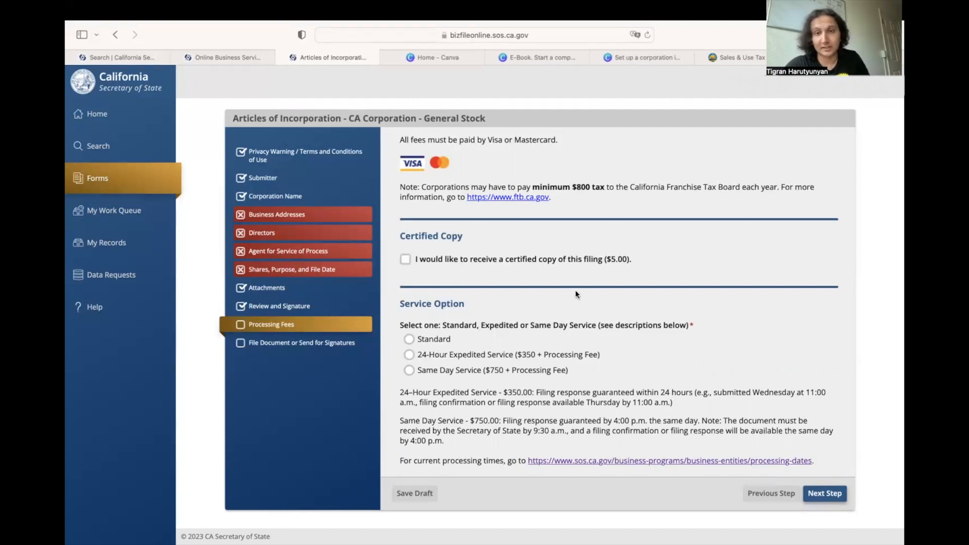
mouse_move(436, 291)
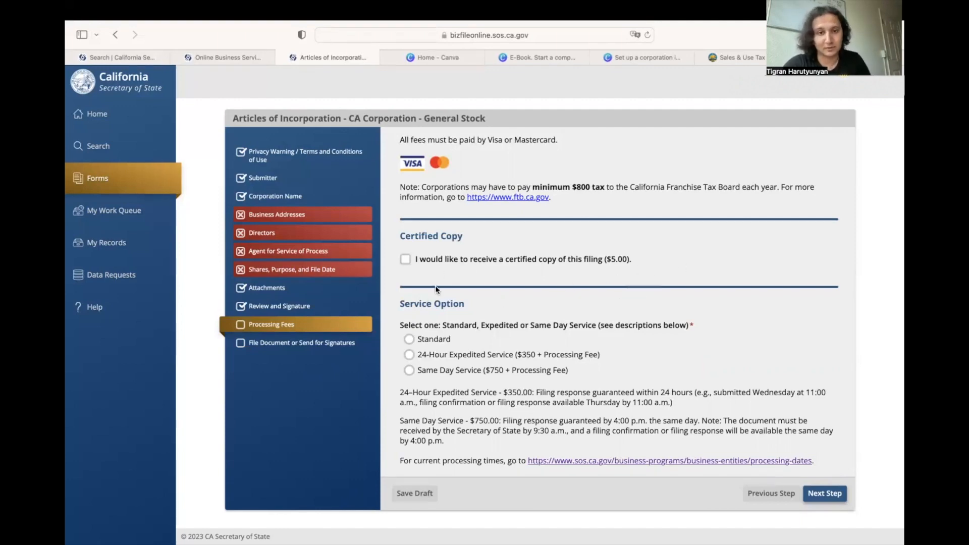
mouse_move(645, 282)
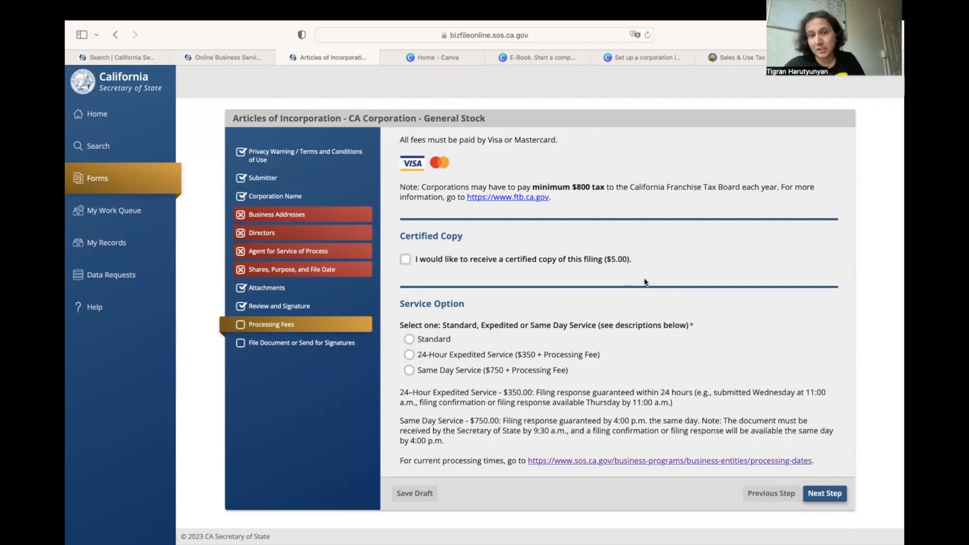
mouse_move(409, 378)
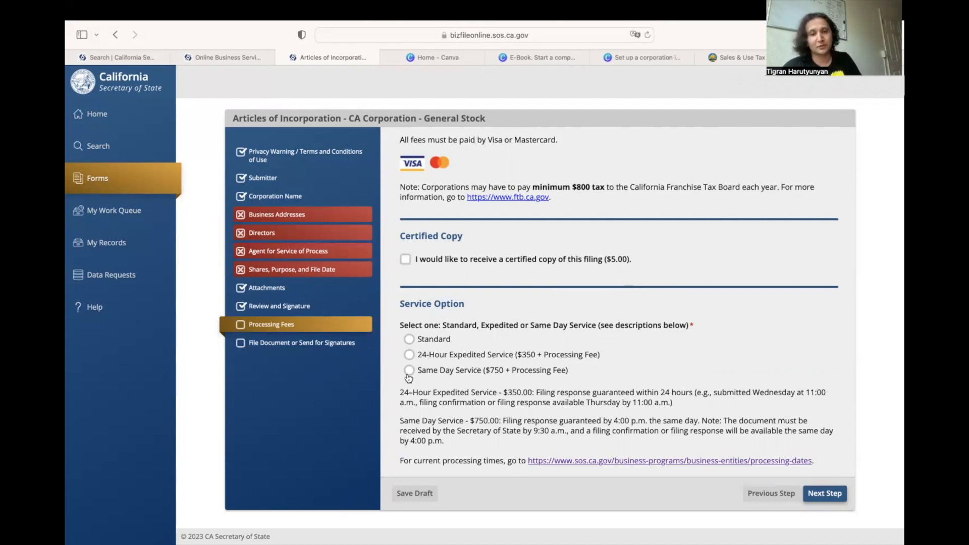
mouse_move(524, 378)
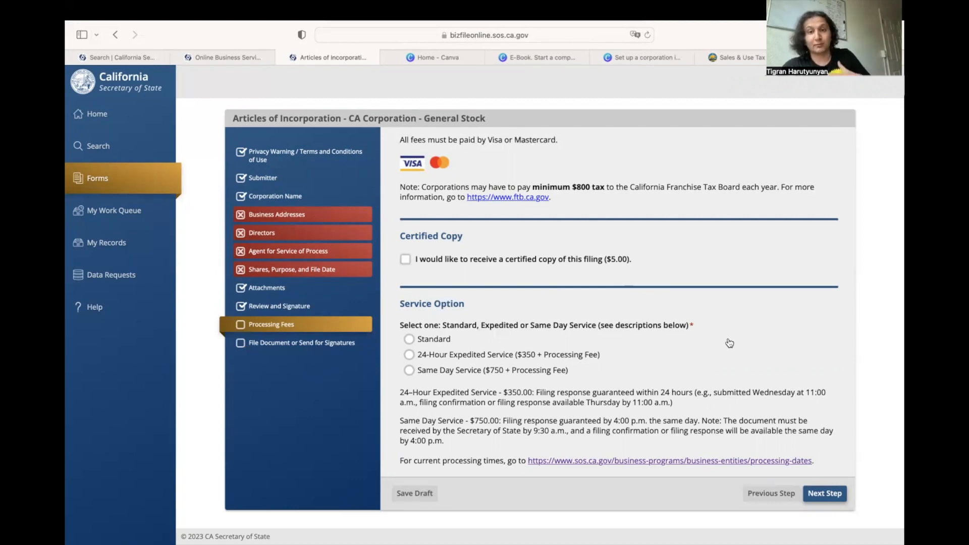
click(825, 494)
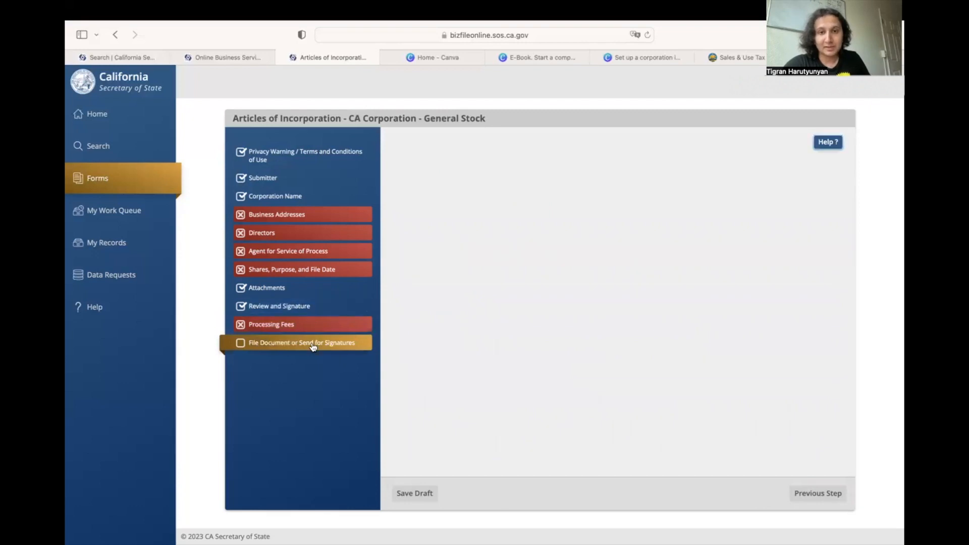
Go to the File Document or Send for Signatures step and review the flagged incomplete steps
click(241, 342)
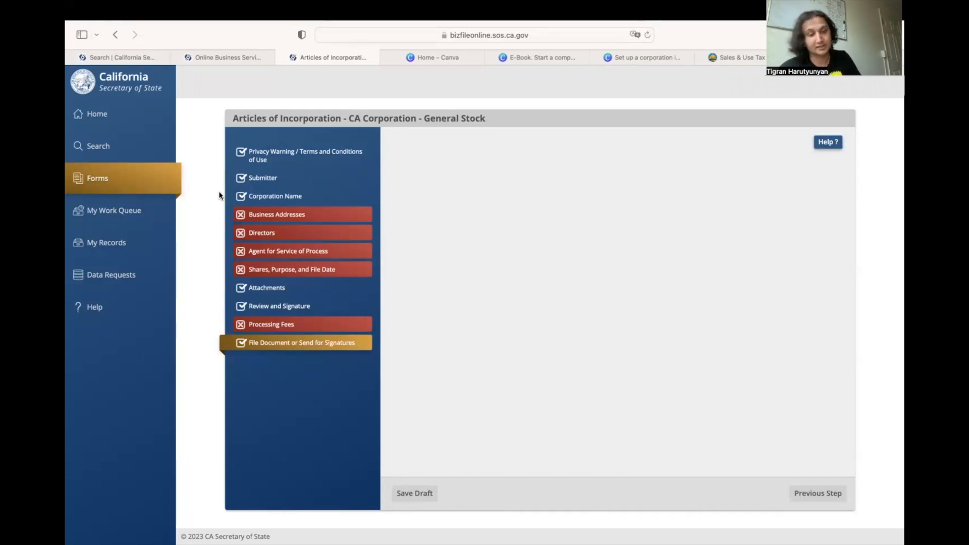
mouse_move(521, 390)
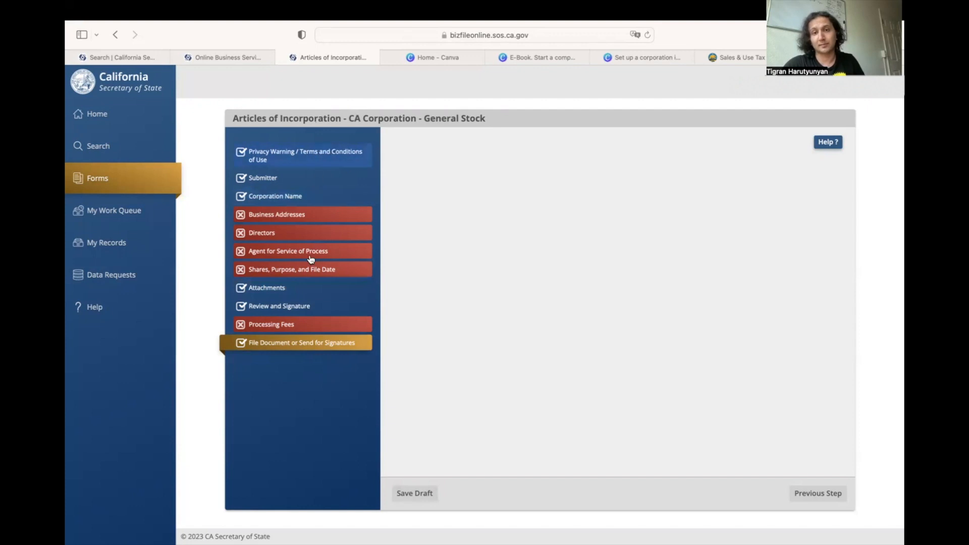
mouse_move(331, 262)
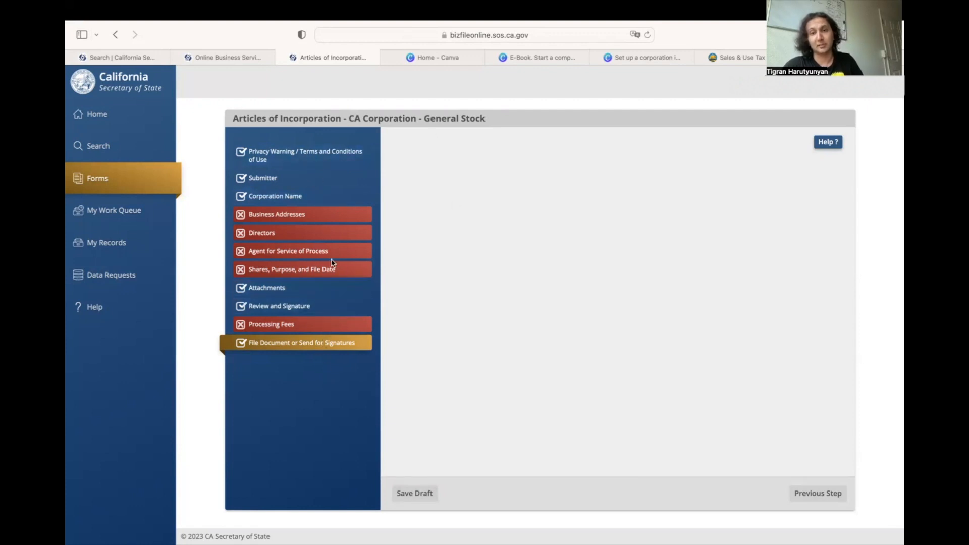